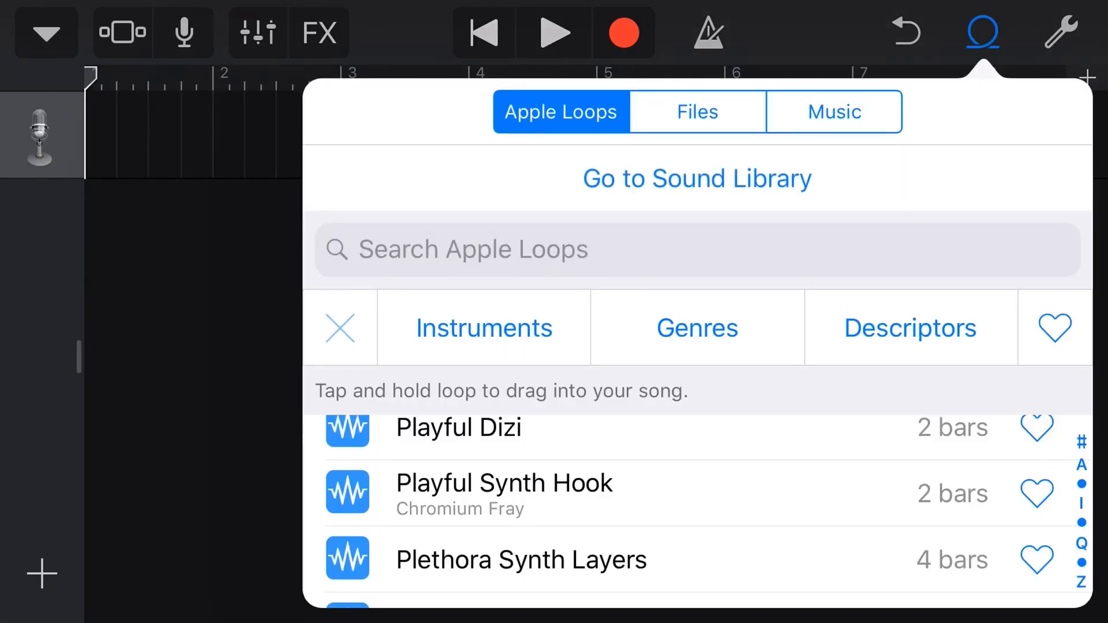
- Audition the Planetarium Pad 06 loop in the song, then stop playback before removing it
scroll("down", 3)
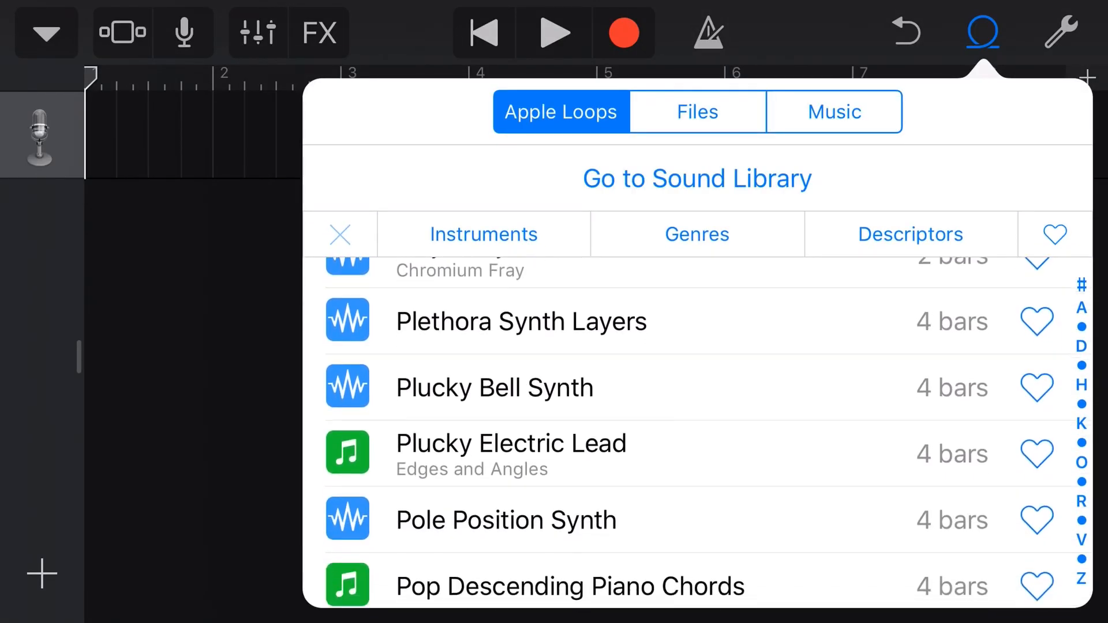
scroll("down", 3)
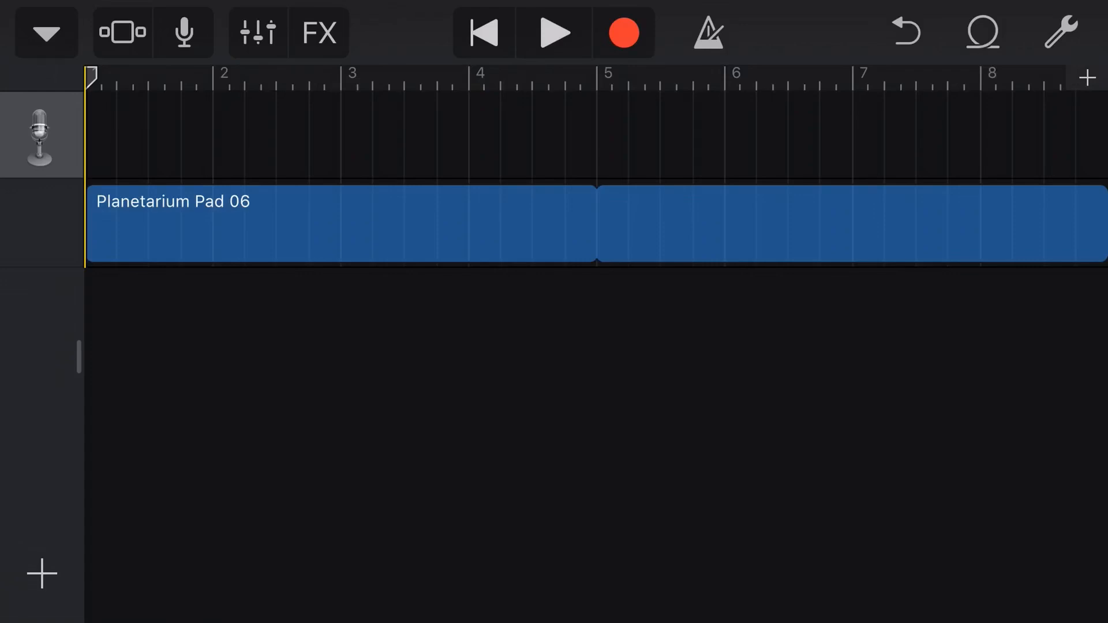
left_click(554, 33)
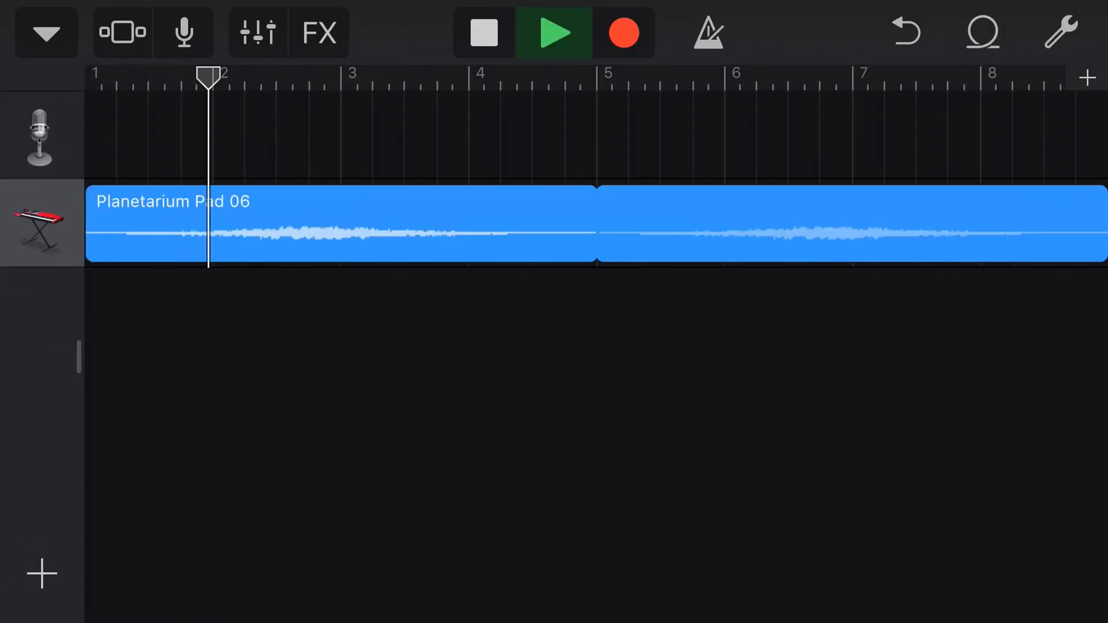
left_click(483, 30)
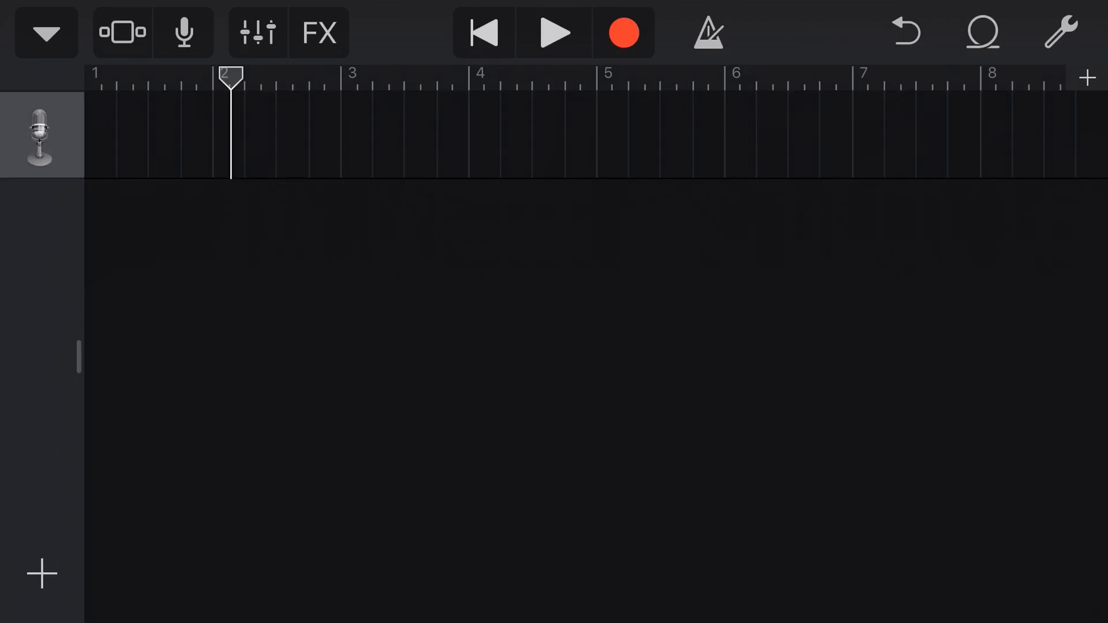
- Add the Pop Descending Piano Chords loop from Apple Loops as a new piano track and play it back
left_click(981, 30)
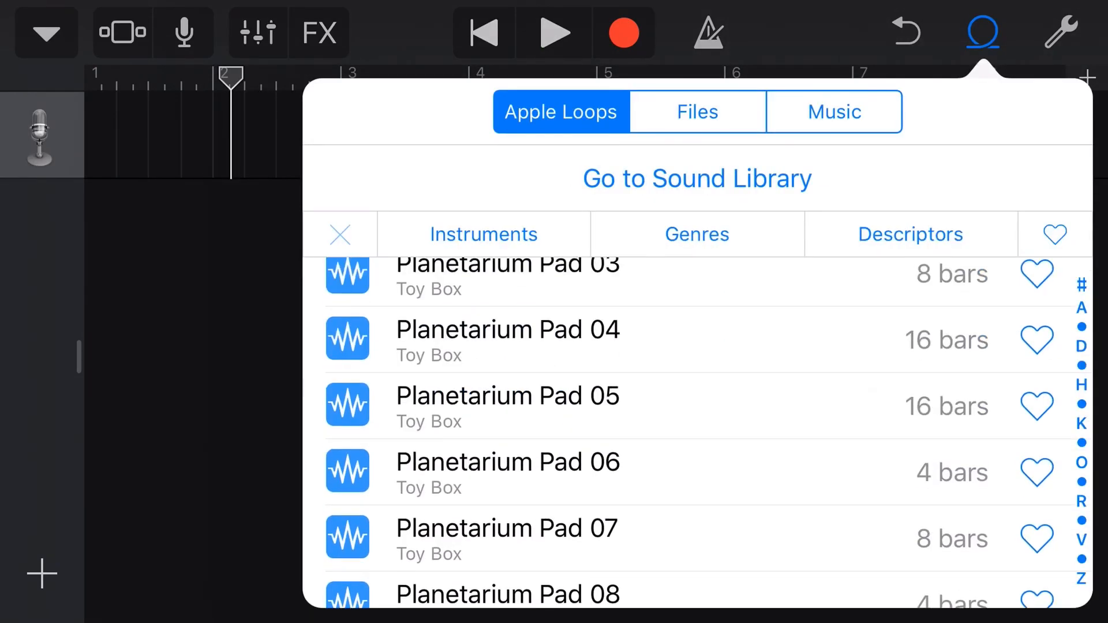
scroll("down", 3)
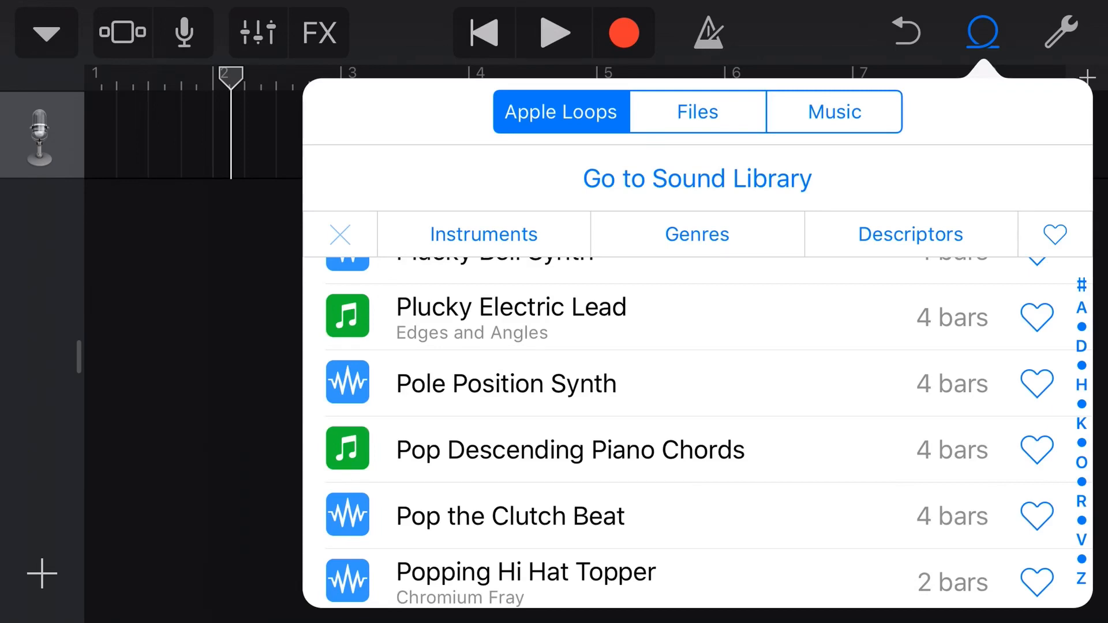
left_click(569, 451)
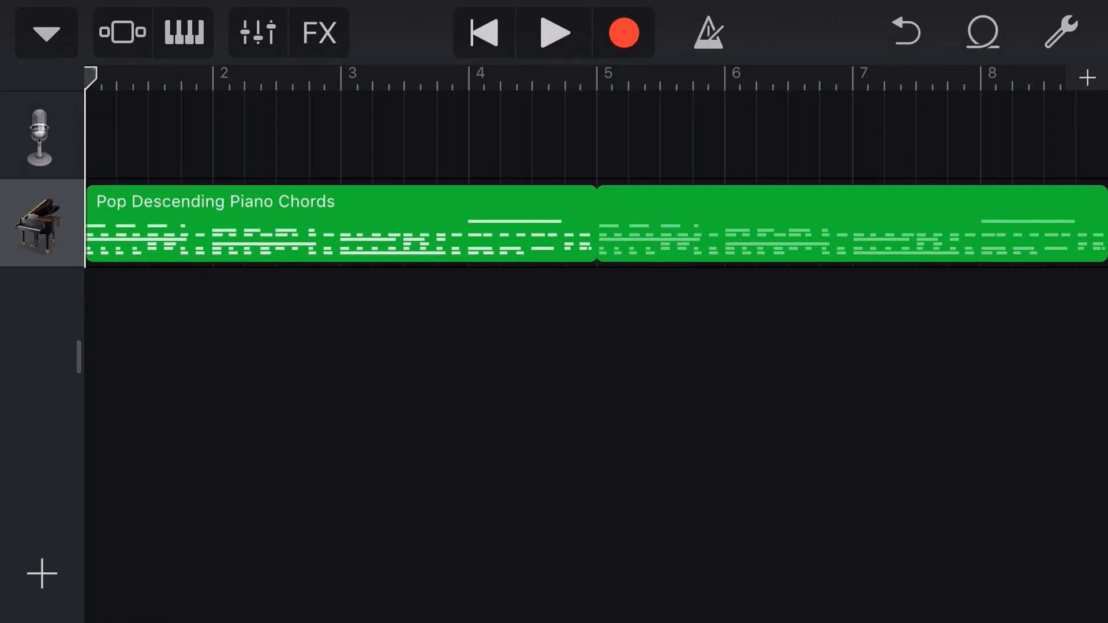
left_click(555, 33)
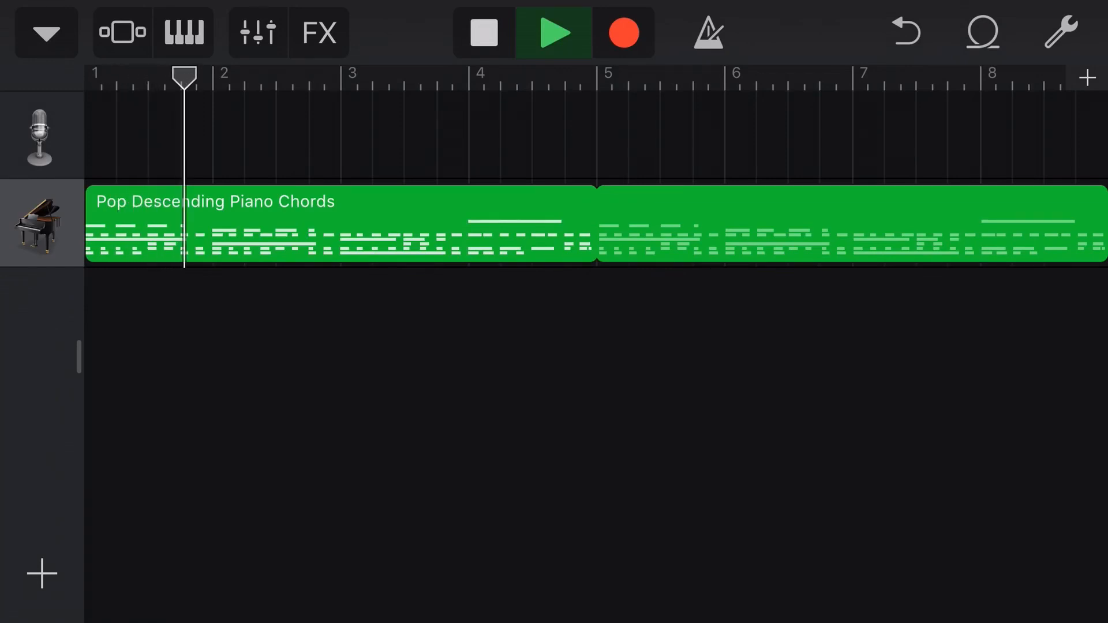
left_click(483, 32)
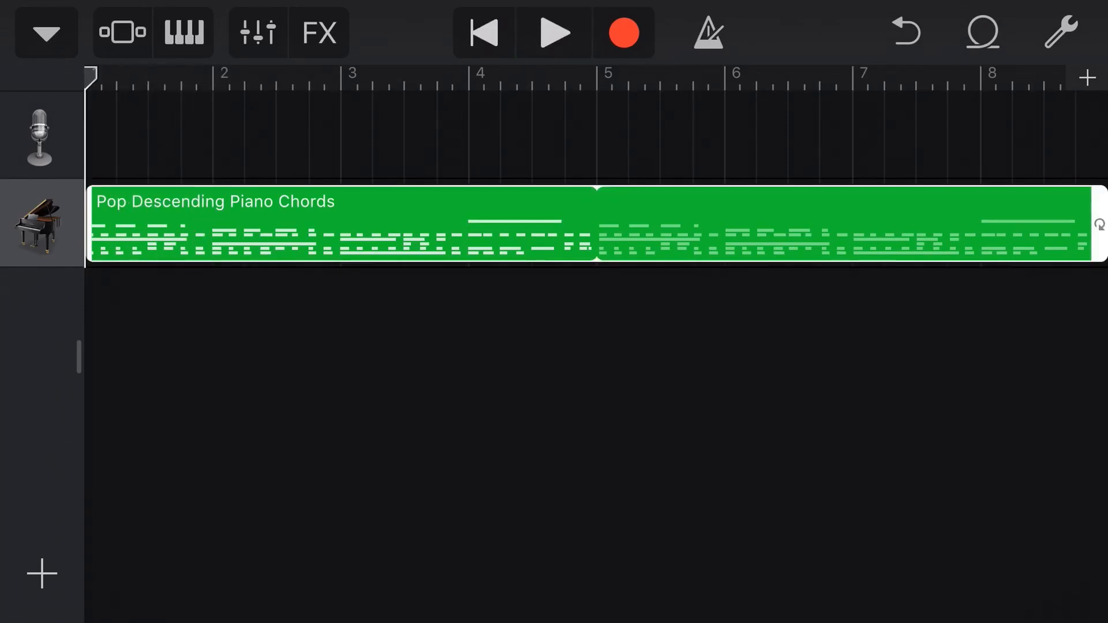
- Edit one note in the Pop Descending Piano Chords region, audition it, and return to the tracks view
left_click(596, 230)
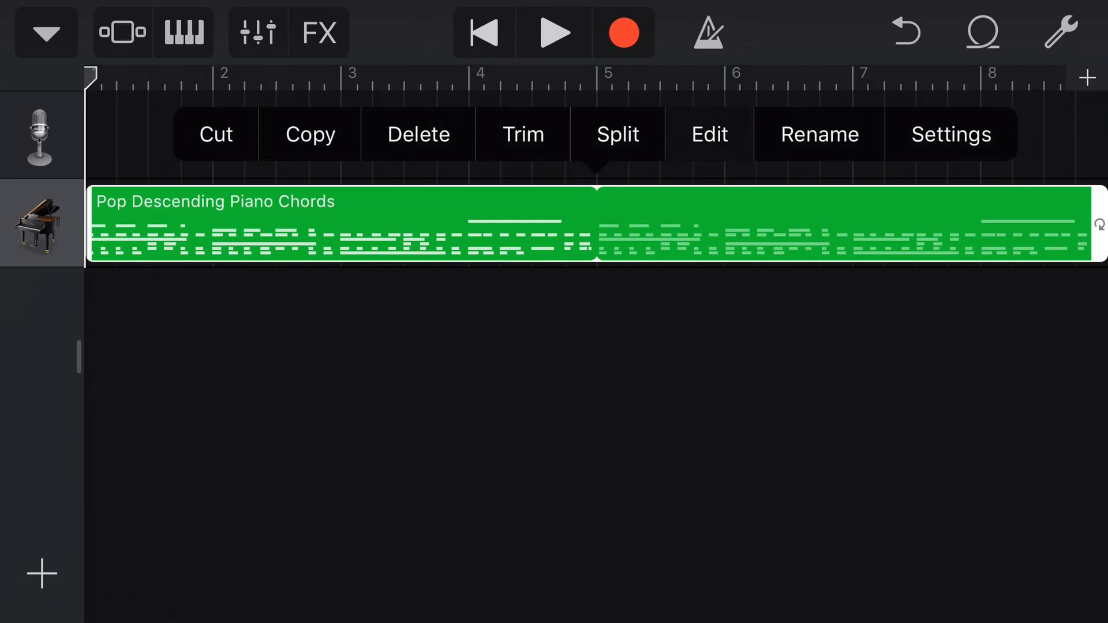
left_click(709, 134)
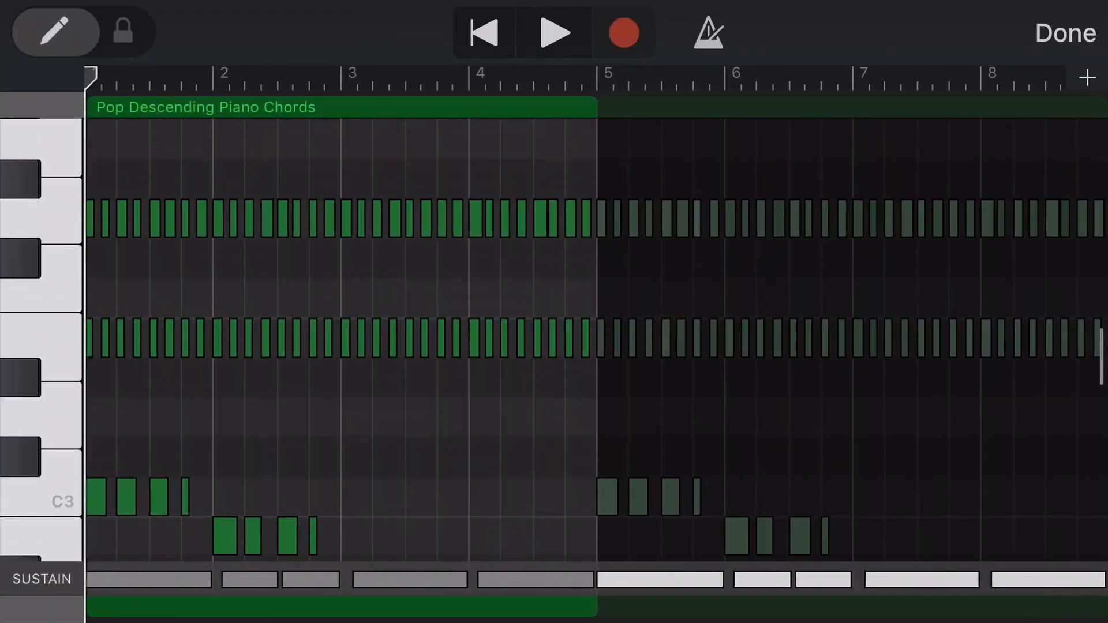
scroll("down", 3)
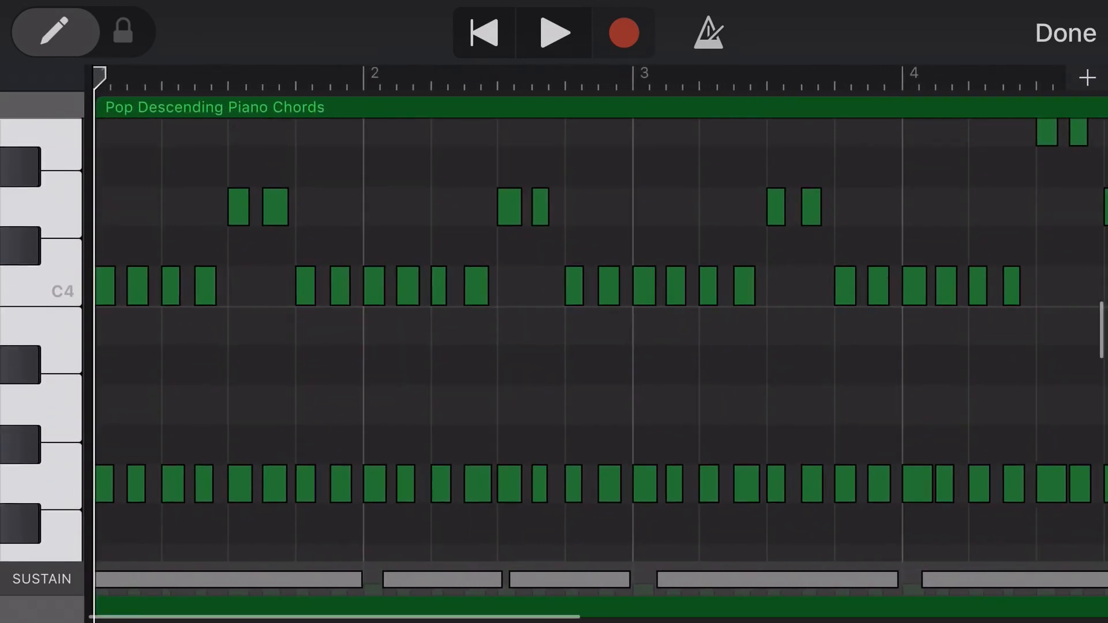
scroll("down", 3)
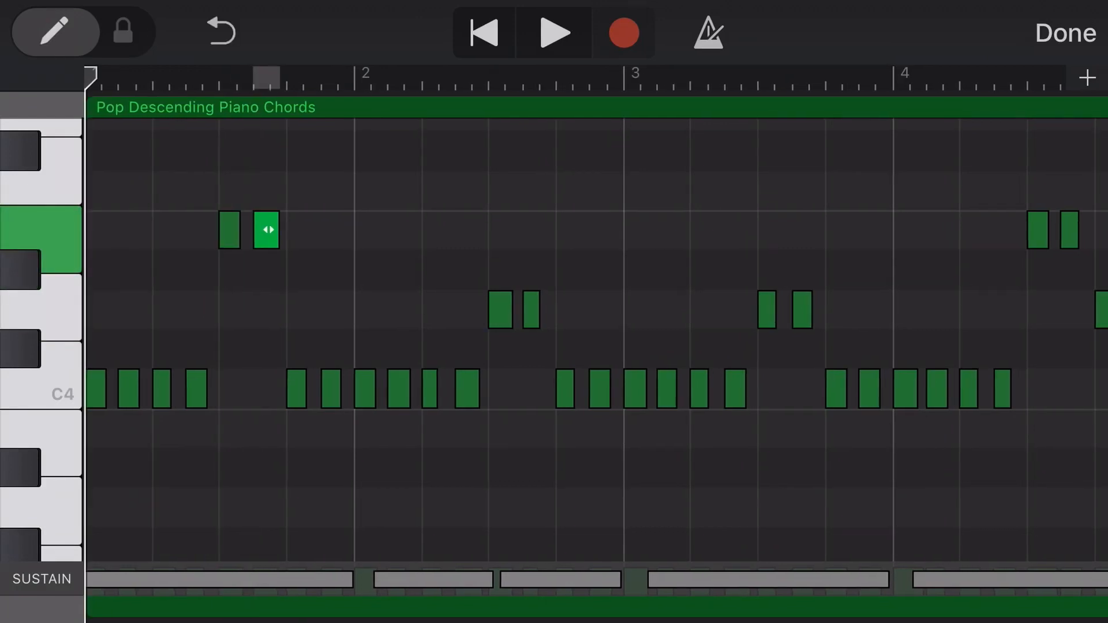
left_click(554, 33)
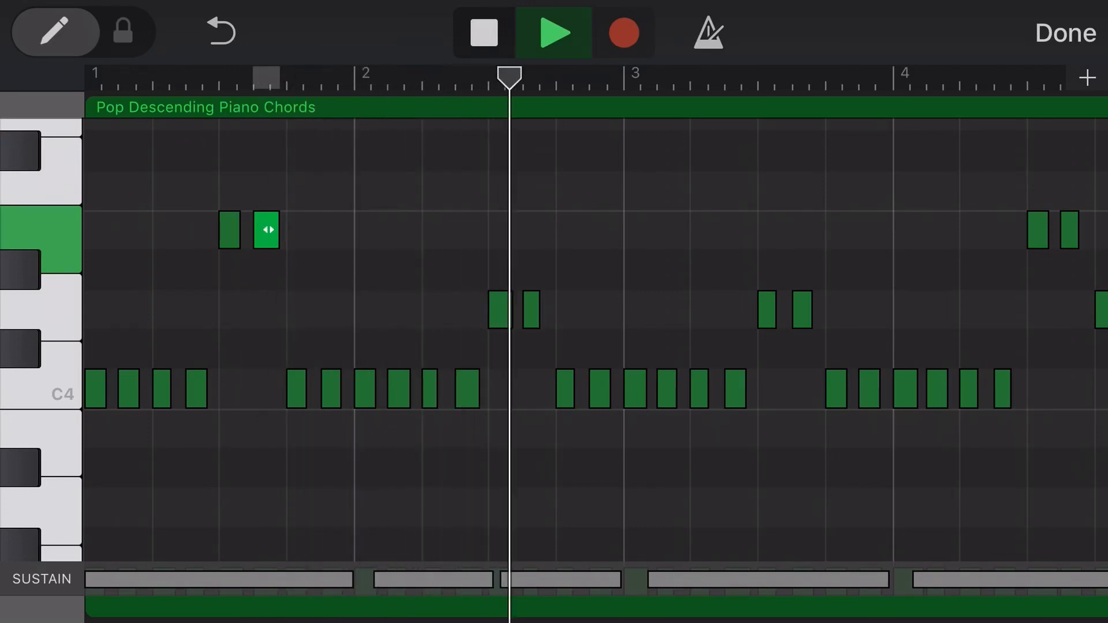
left_click(554, 33)
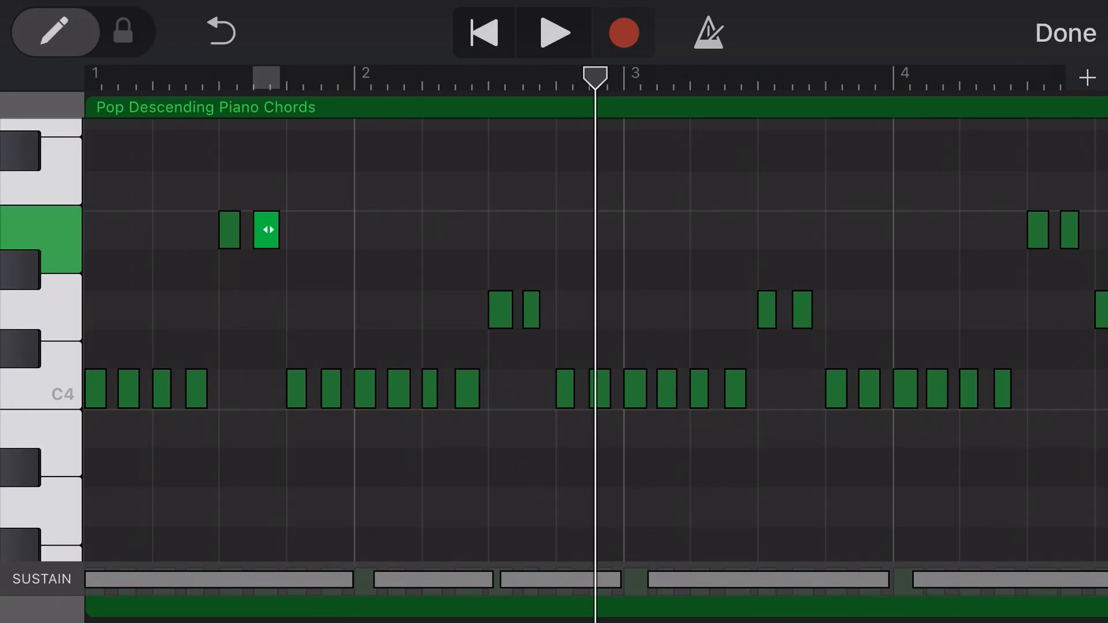
left_click(1066, 31)
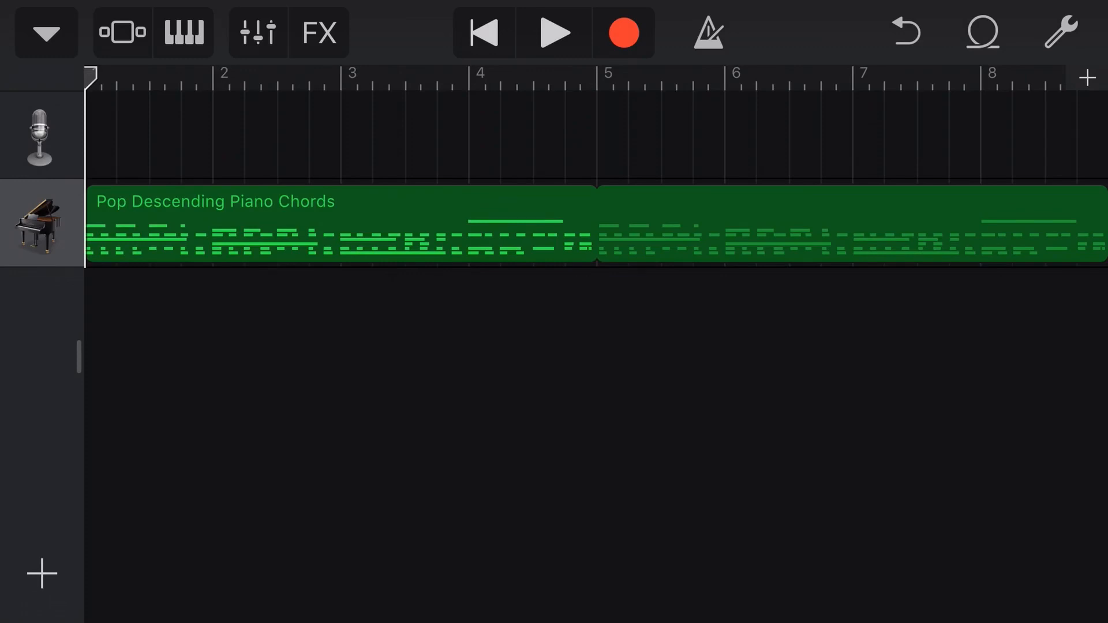
left_click(185, 30)
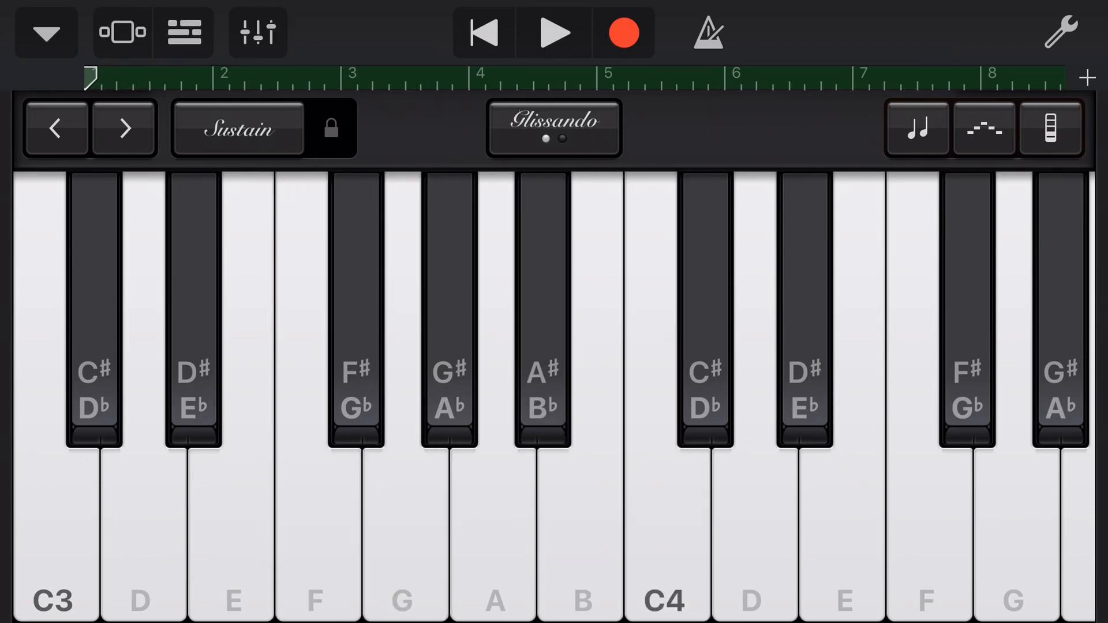
left_click(181, 32)
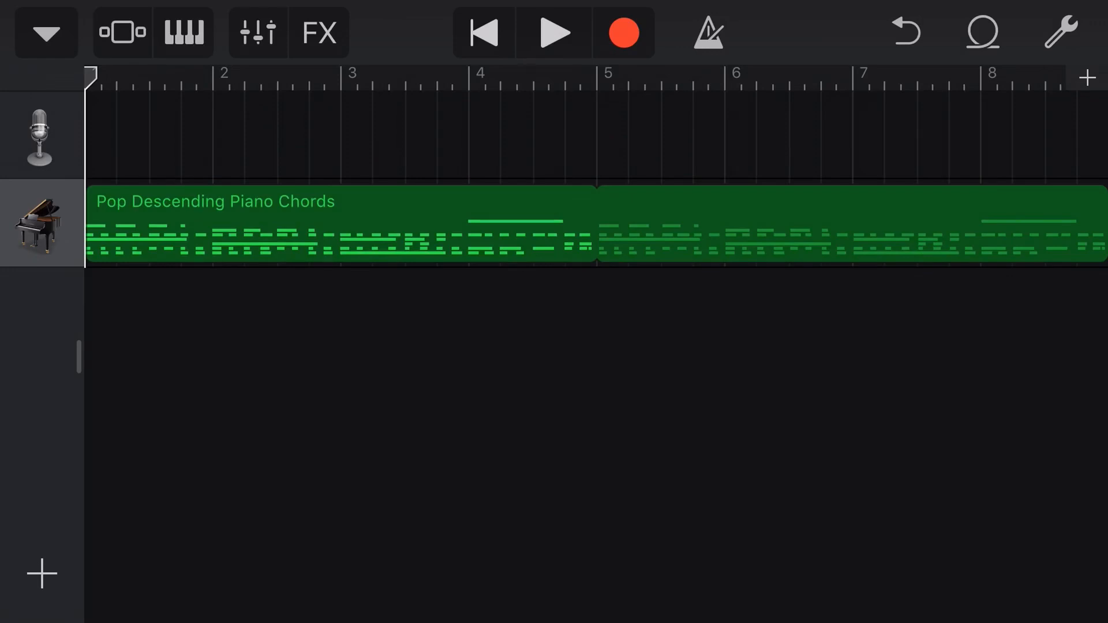
left_click(1064, 27)
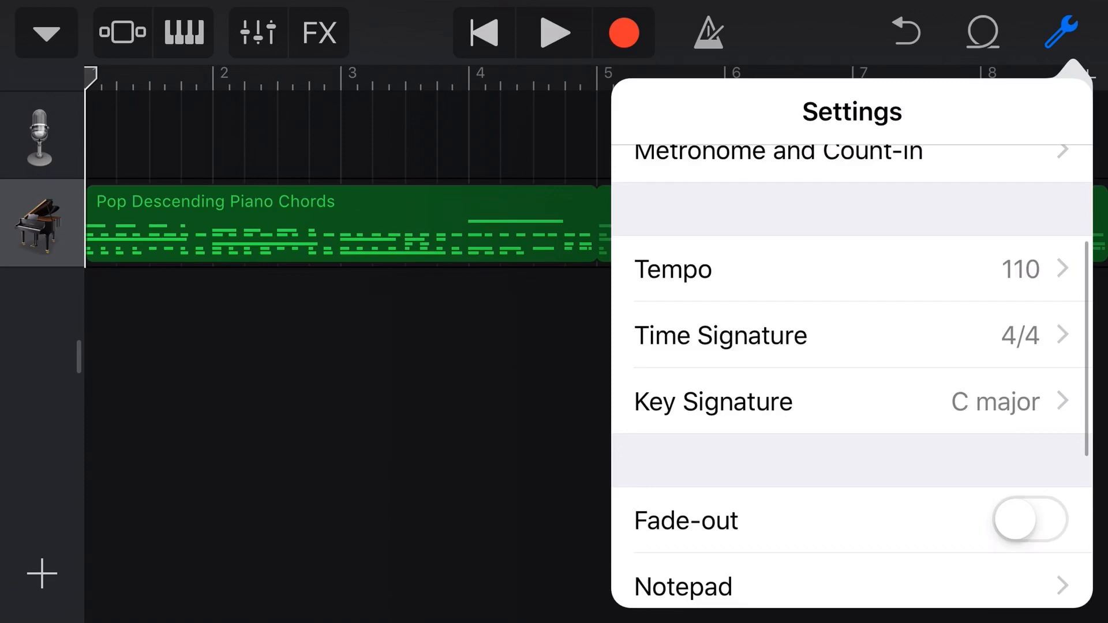
scroll("down", 3)
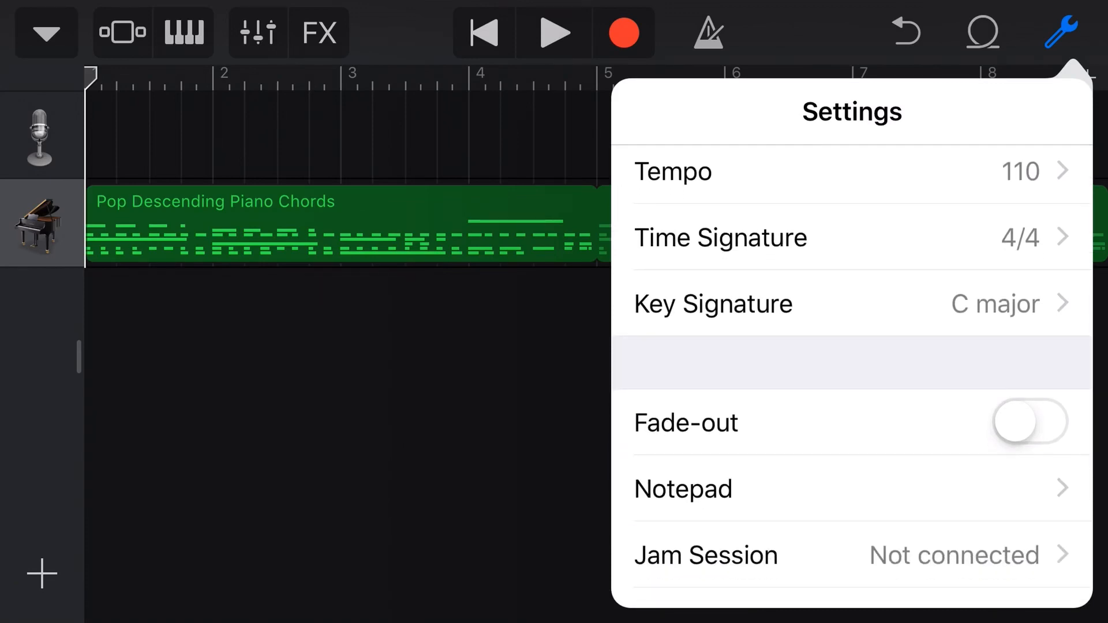
left_click(714, 304)
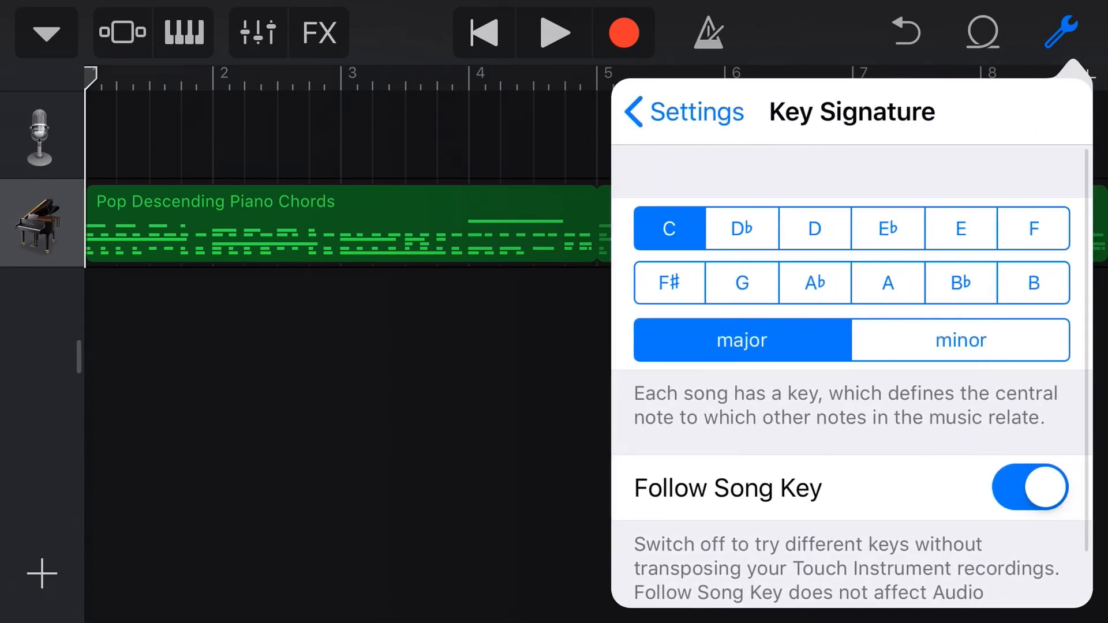
left_click(889, 283)
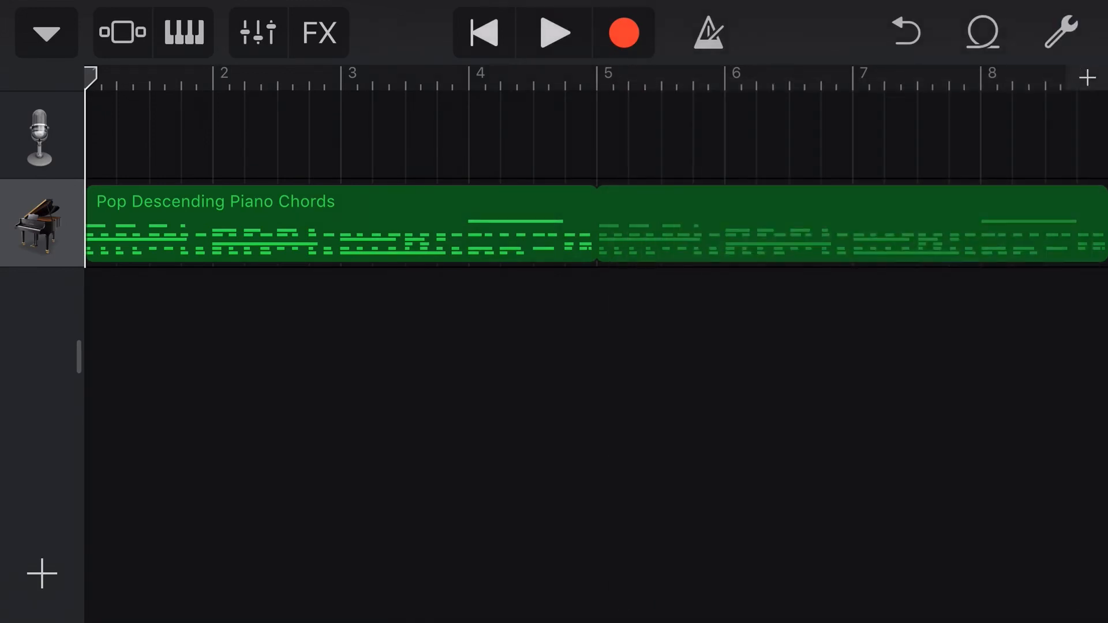
left_click(553, 34)
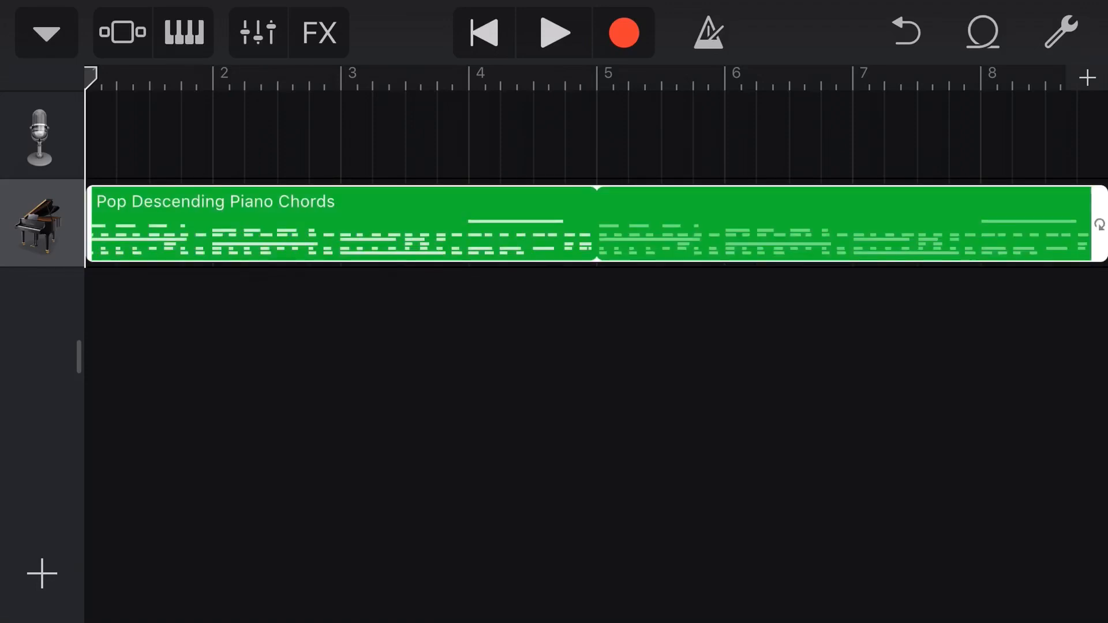
- Transpose the Pop Descending Piano Chords region down 4 semitones in its region settings
left_click(598, 237)
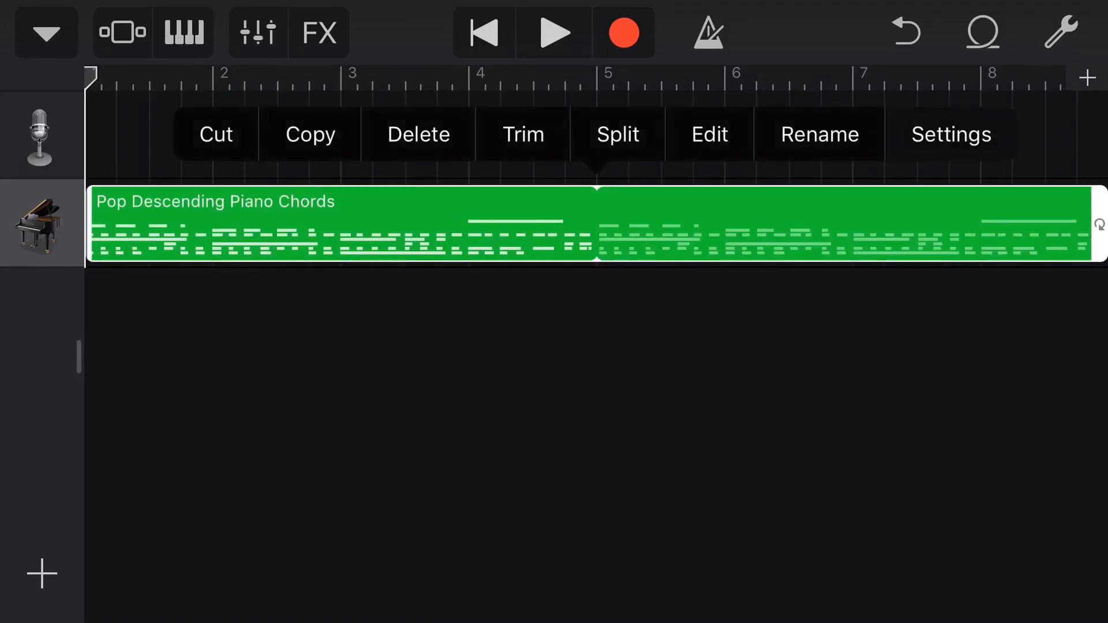
left_click(951, 134)
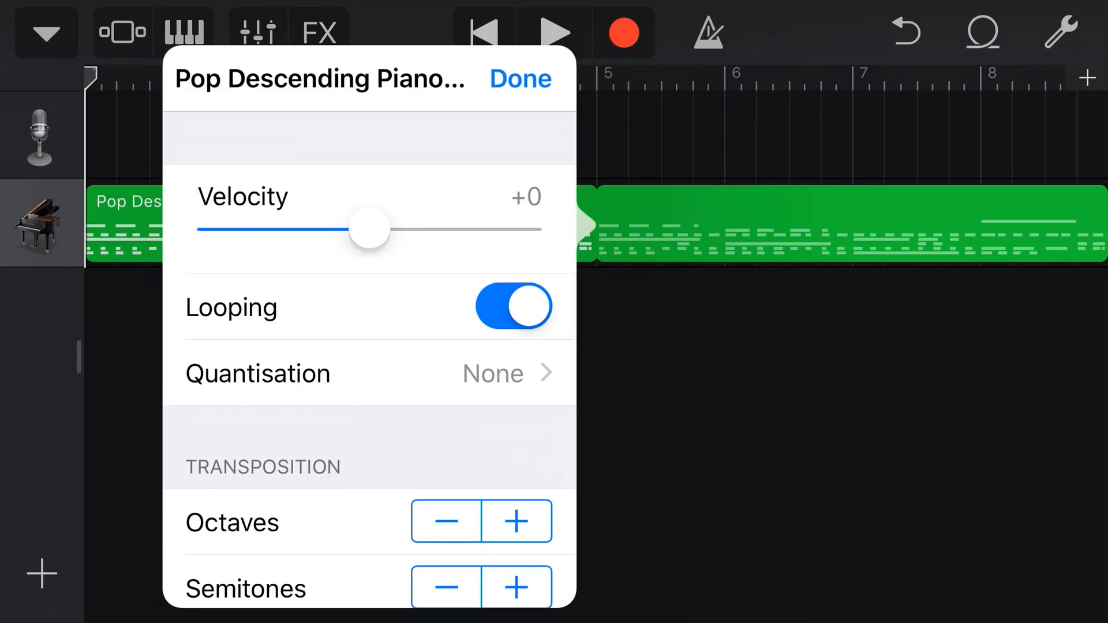
scroll("down", 3)
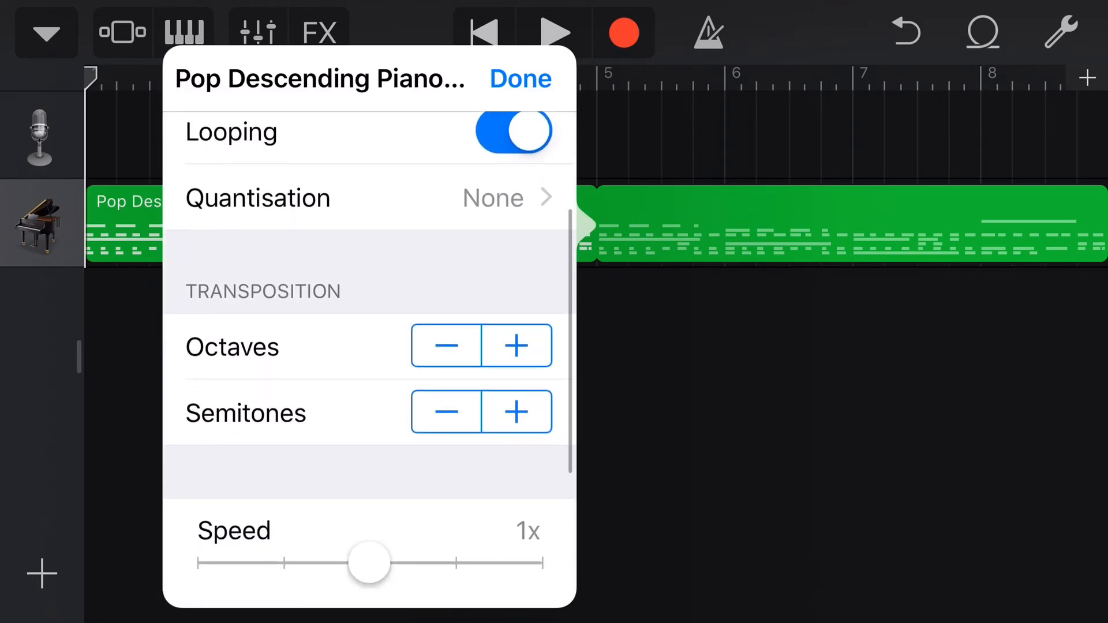
scroll("down", 3)
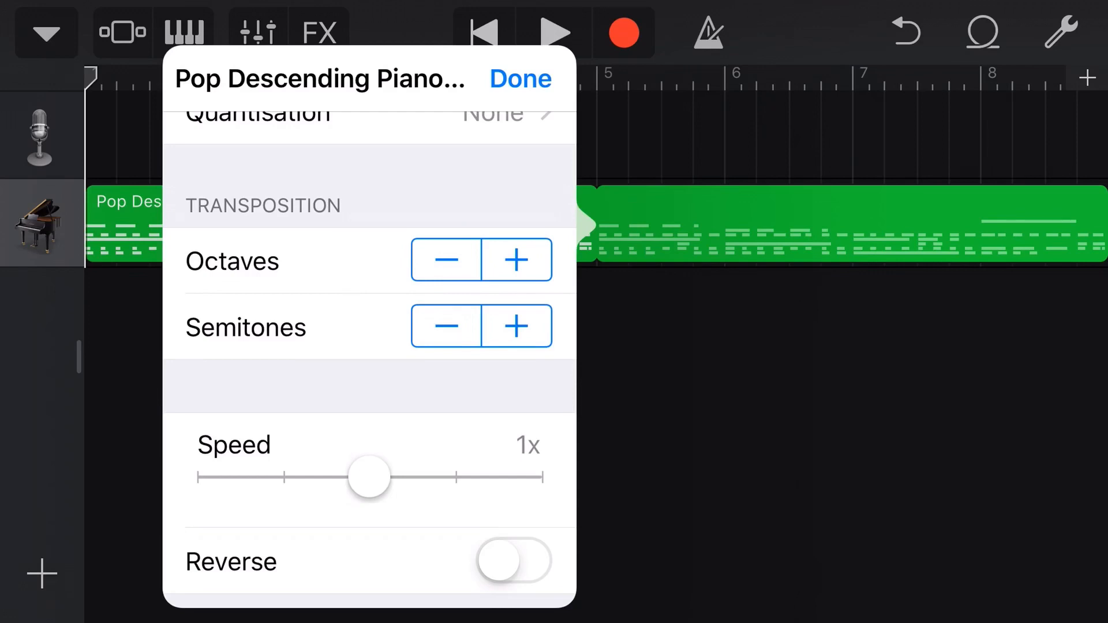
left_click(449, 325)
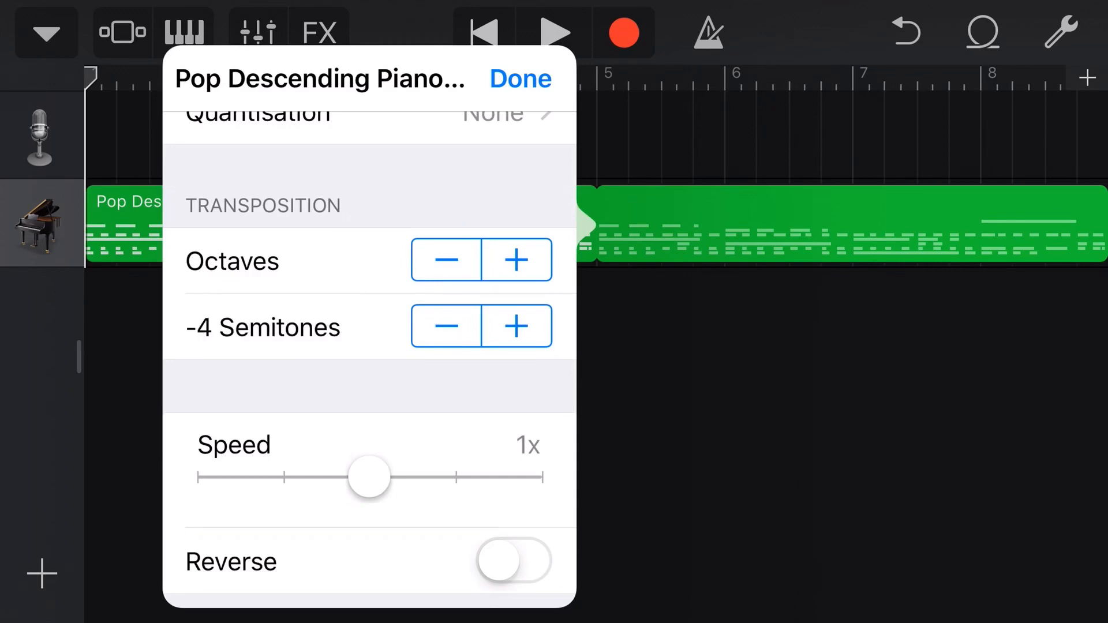
left_click(520, 78)
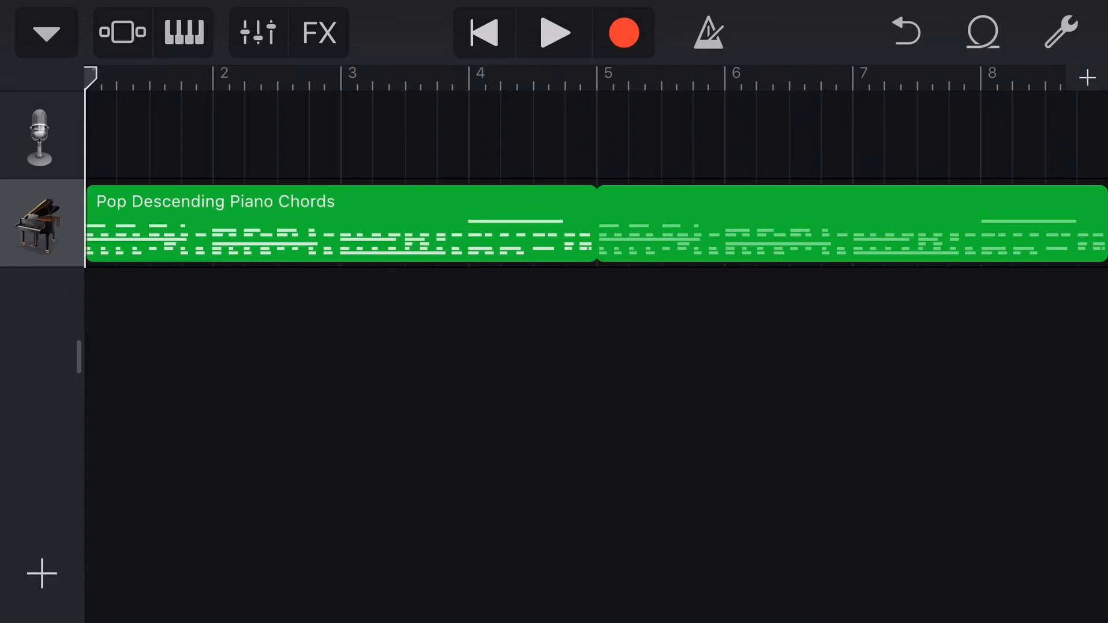
left_click(554, 33)
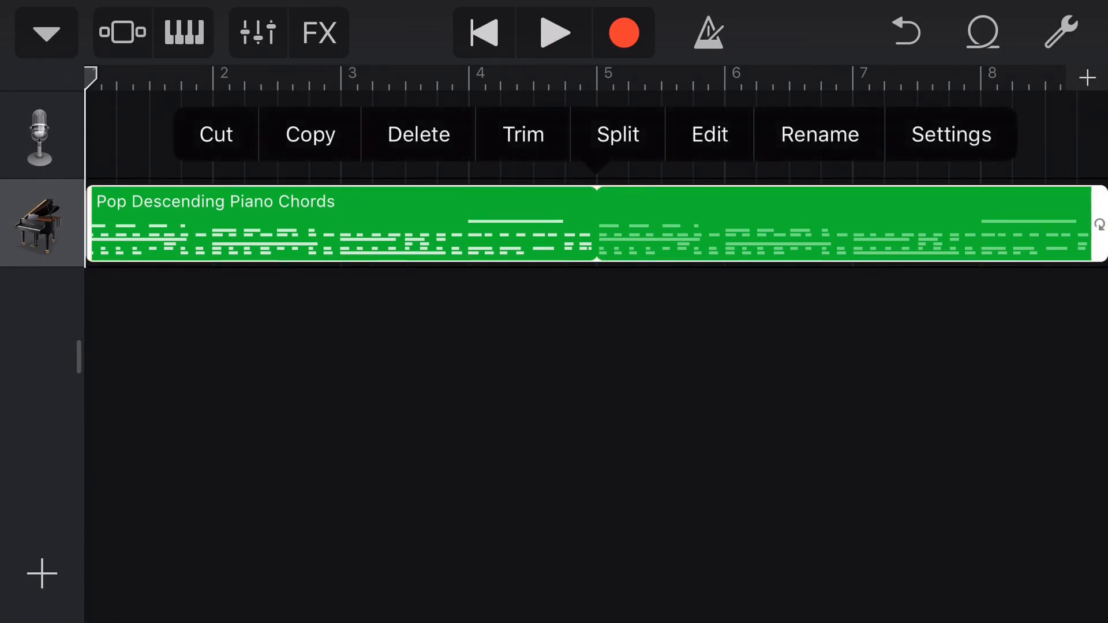
left_click(951, 134)
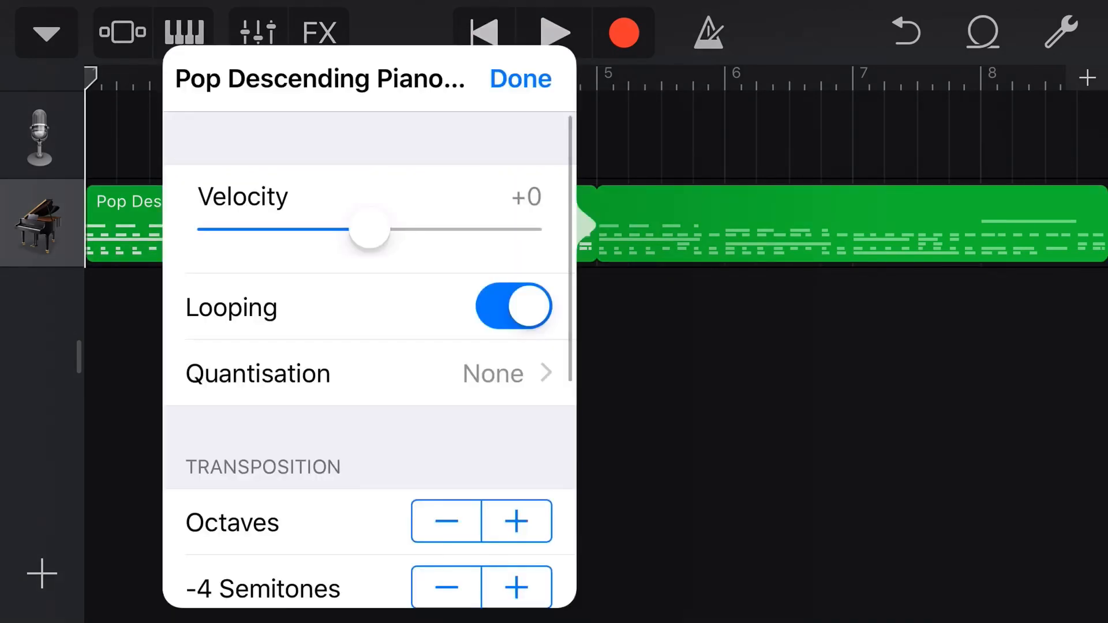
scroll("down", 3)
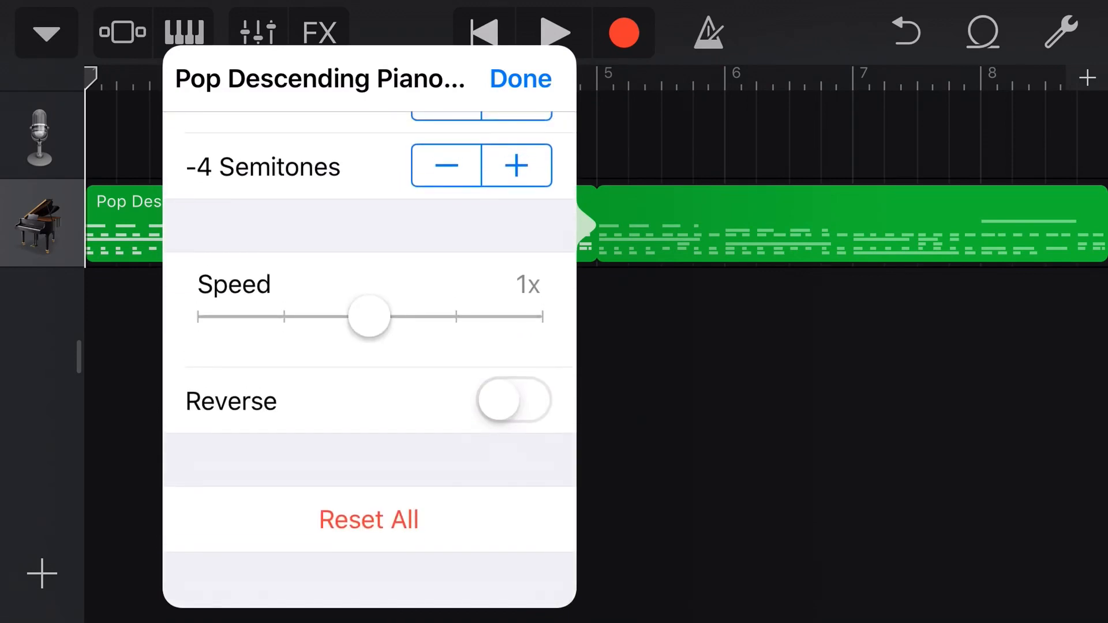
left_click_drag(369, 316, 445, 316)
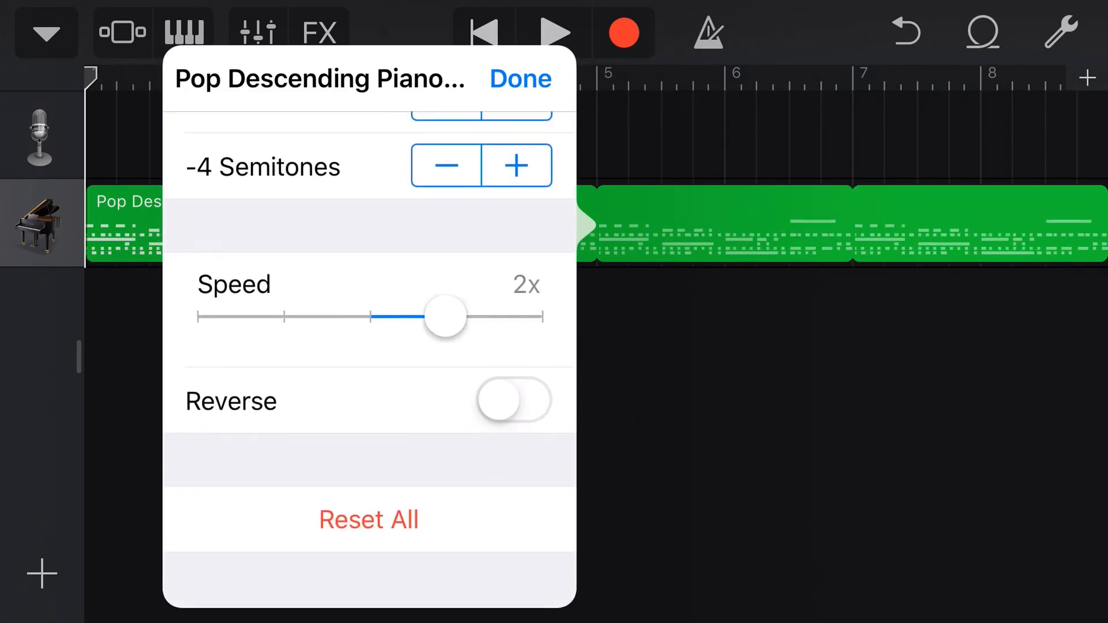
left_click(513, 400)
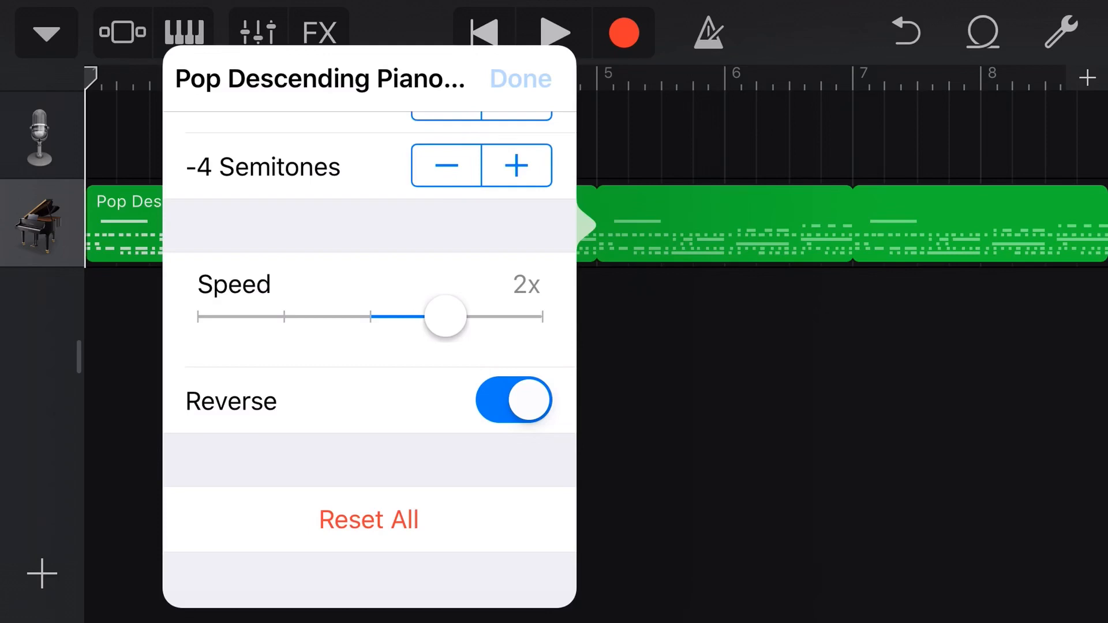
left_click(520, 79)
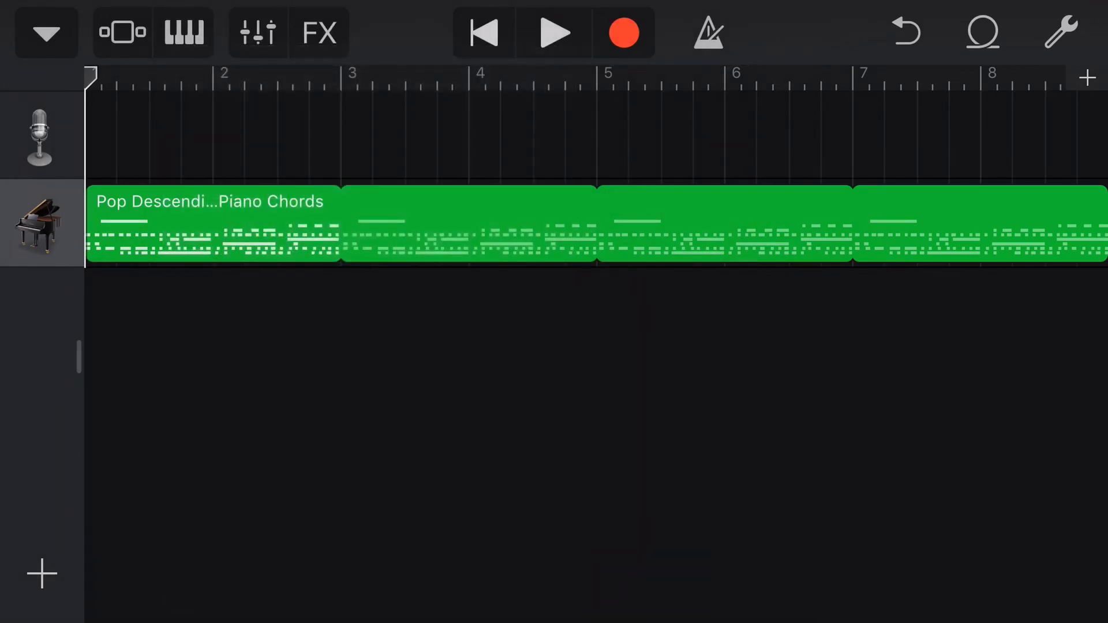
left_click(554, 33)
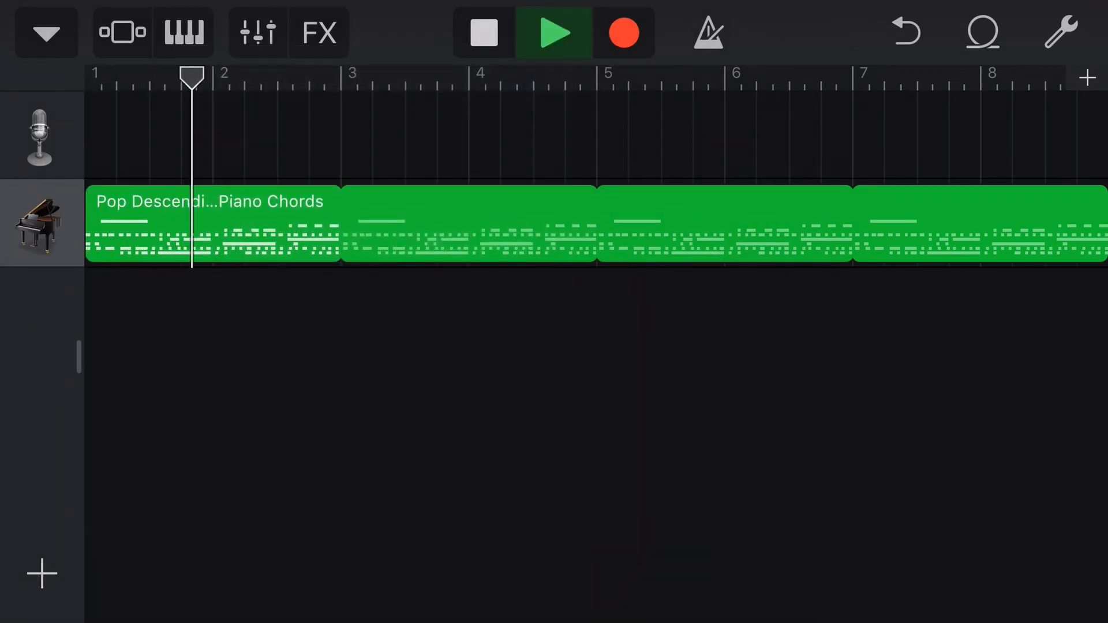
left_click(486, 30)
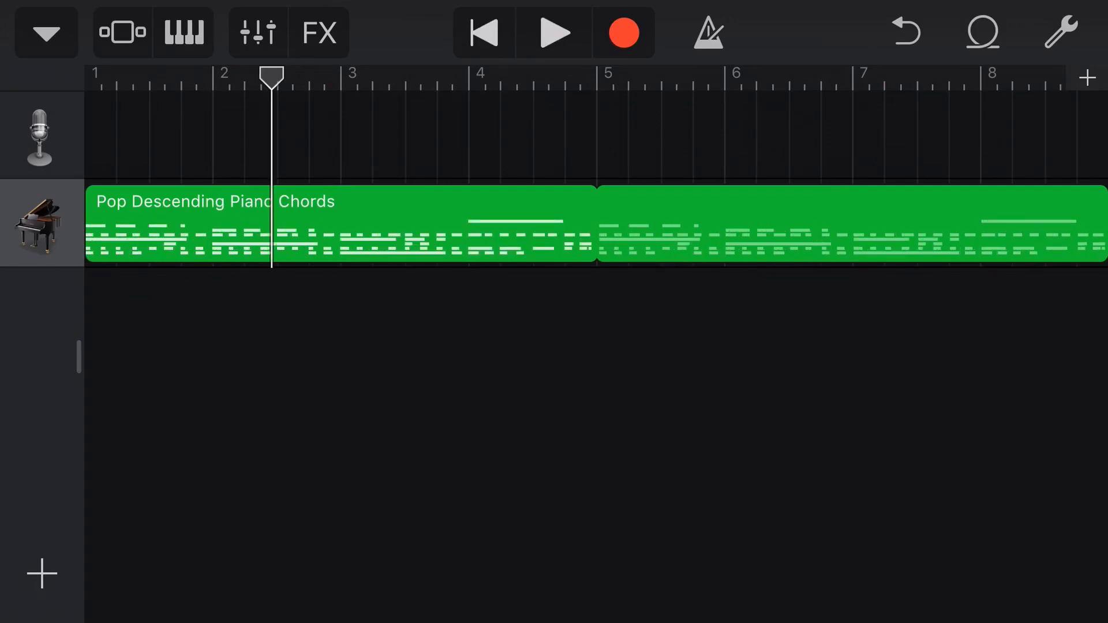
left_click(483, 30)
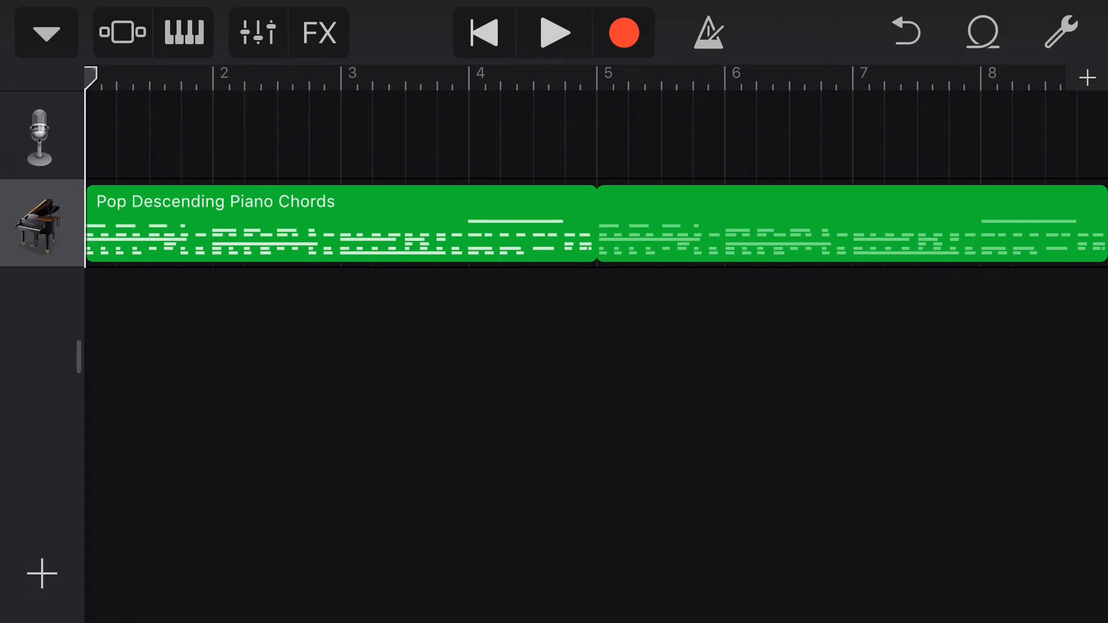
- Add a Darcy drummer track and trim its Darcy - Intro region to end at bar 5
left_click(979, 30)
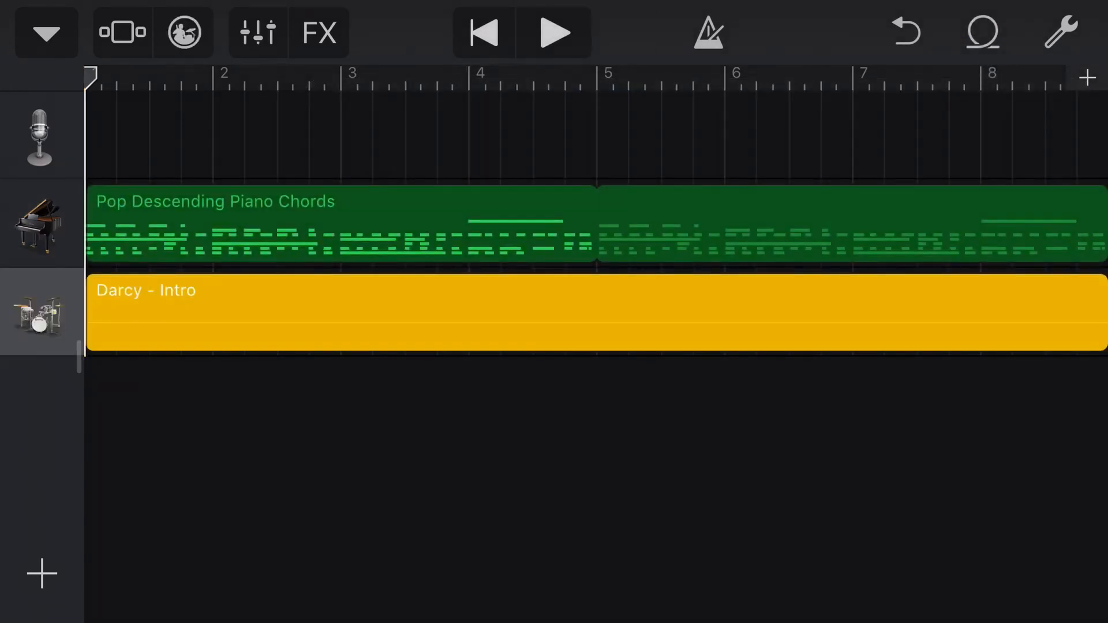
left_click(554, 33)
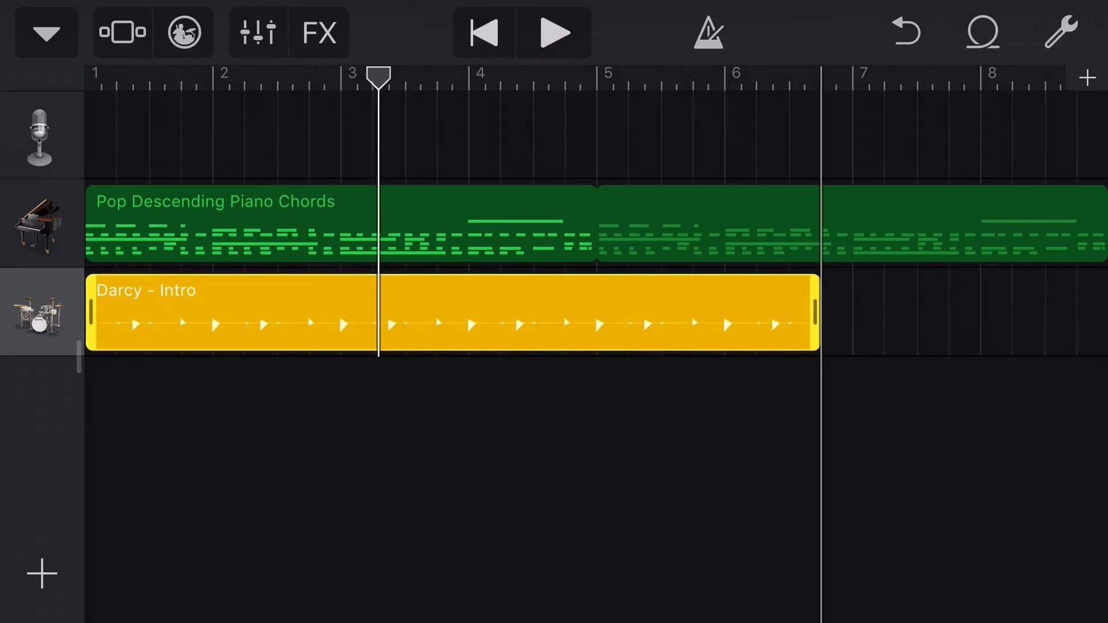
left_click_drag(814, 314, 594, 314)
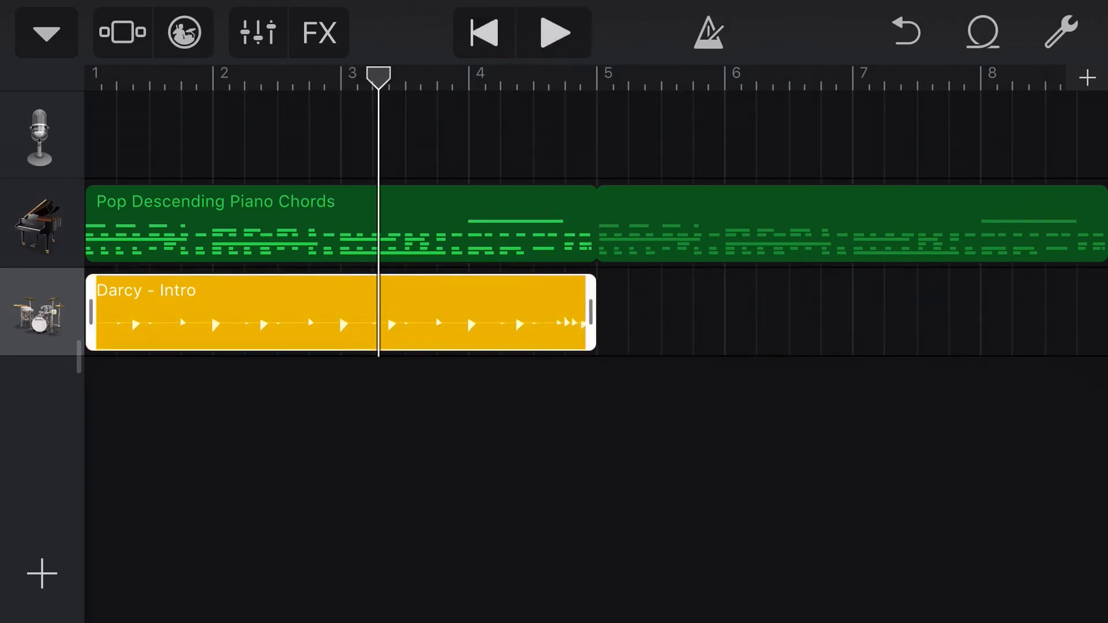
left_click(979, 32)
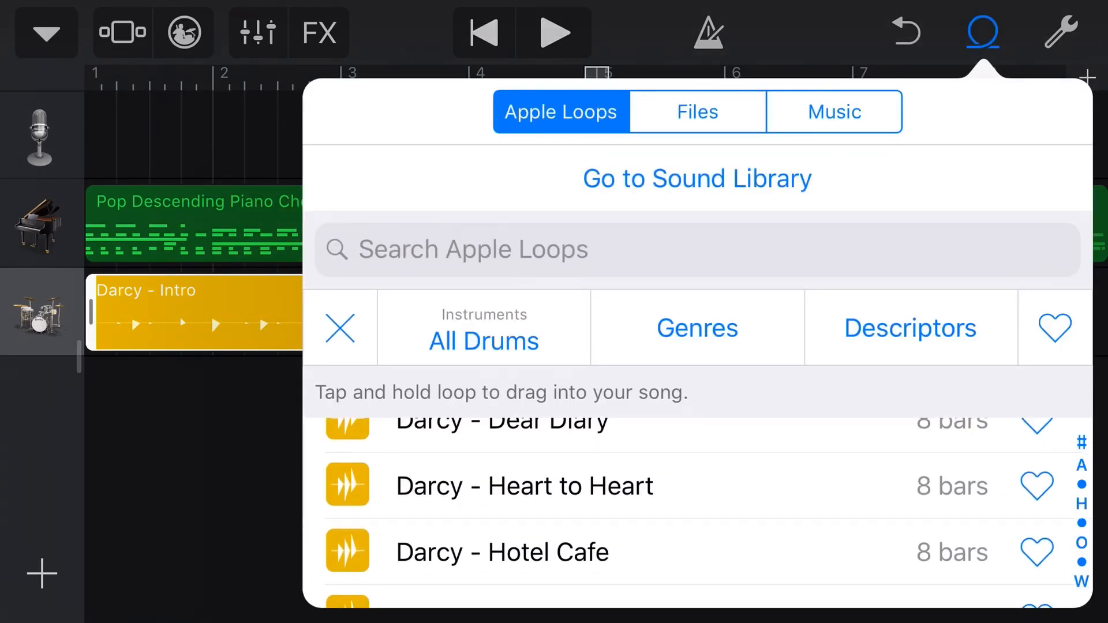
- Place Darcy - Heart to Heart after the Intro at bar 5, play it, and show the track headers
left_click(524, 486)
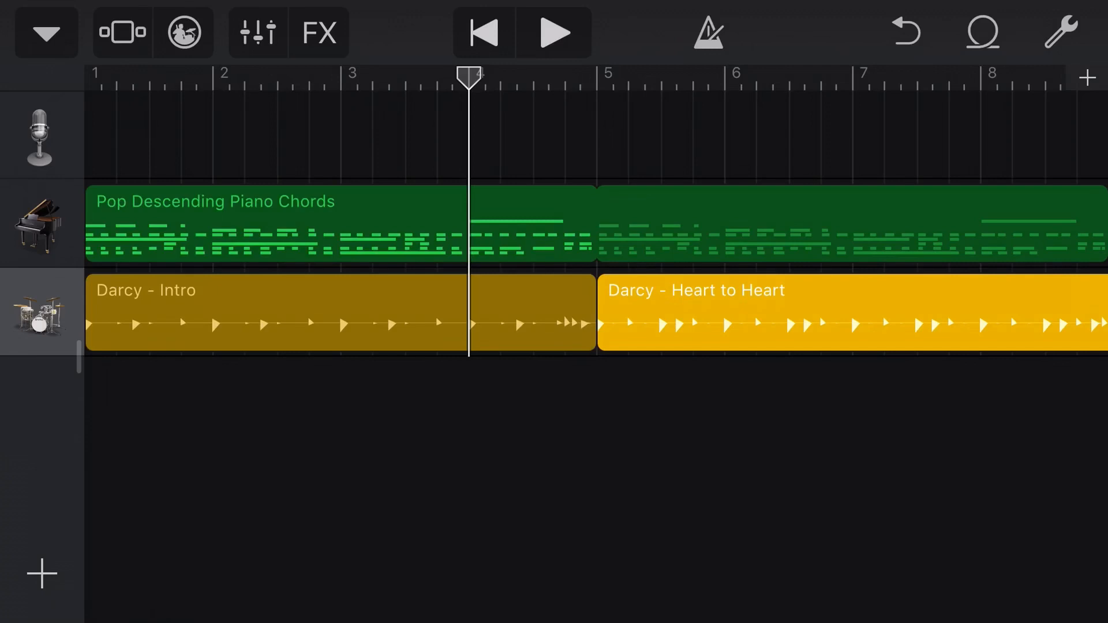
left_click(553, 32)
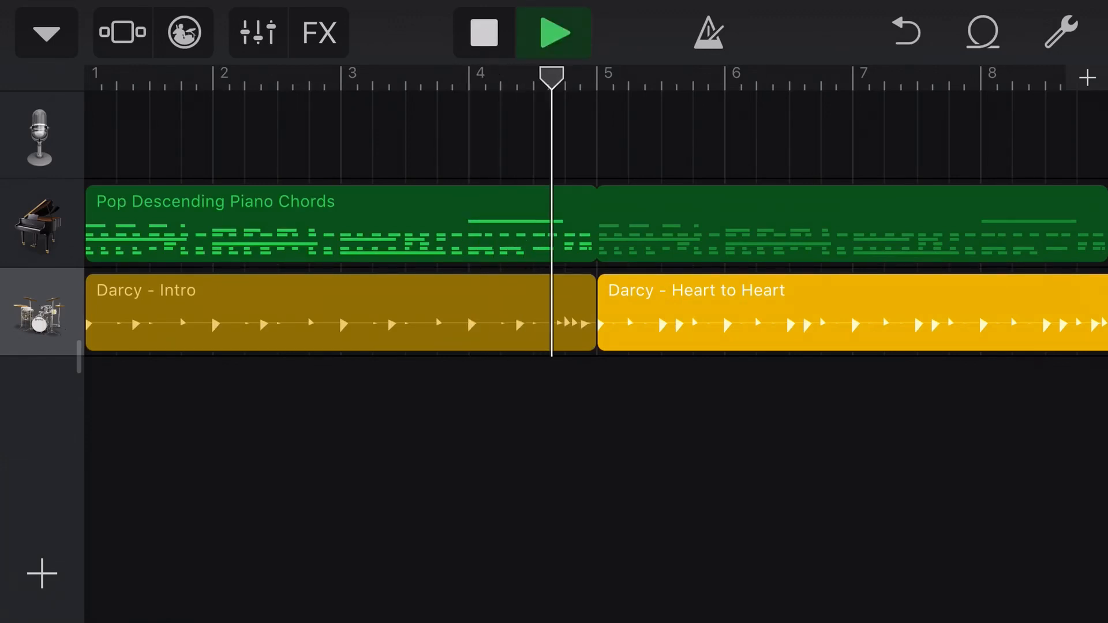
scroll("right", 3)
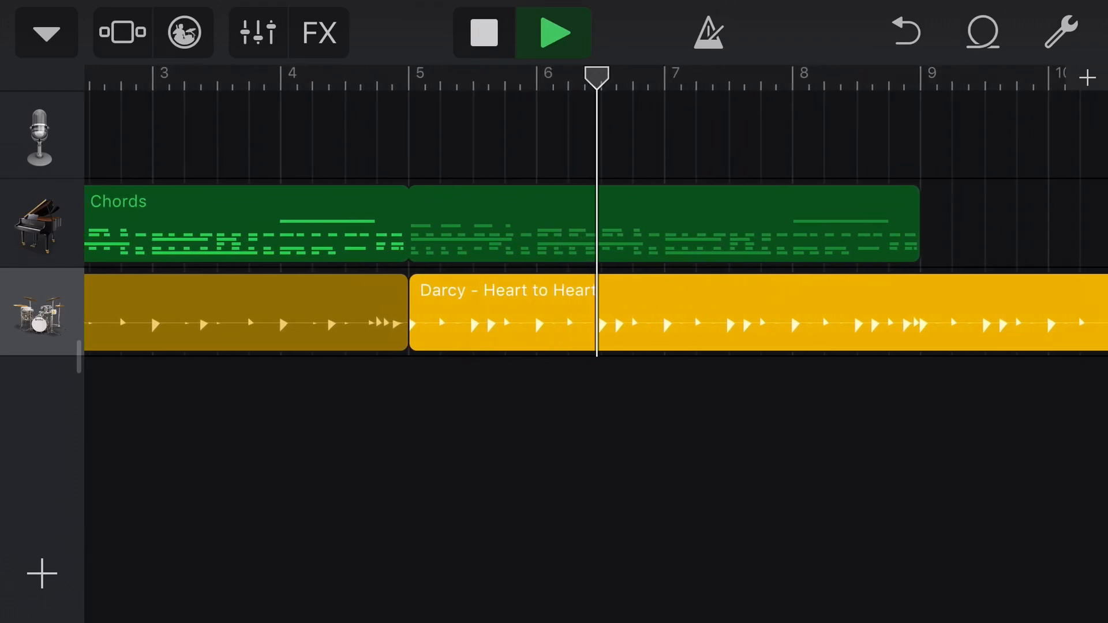
left_click(484, 31)
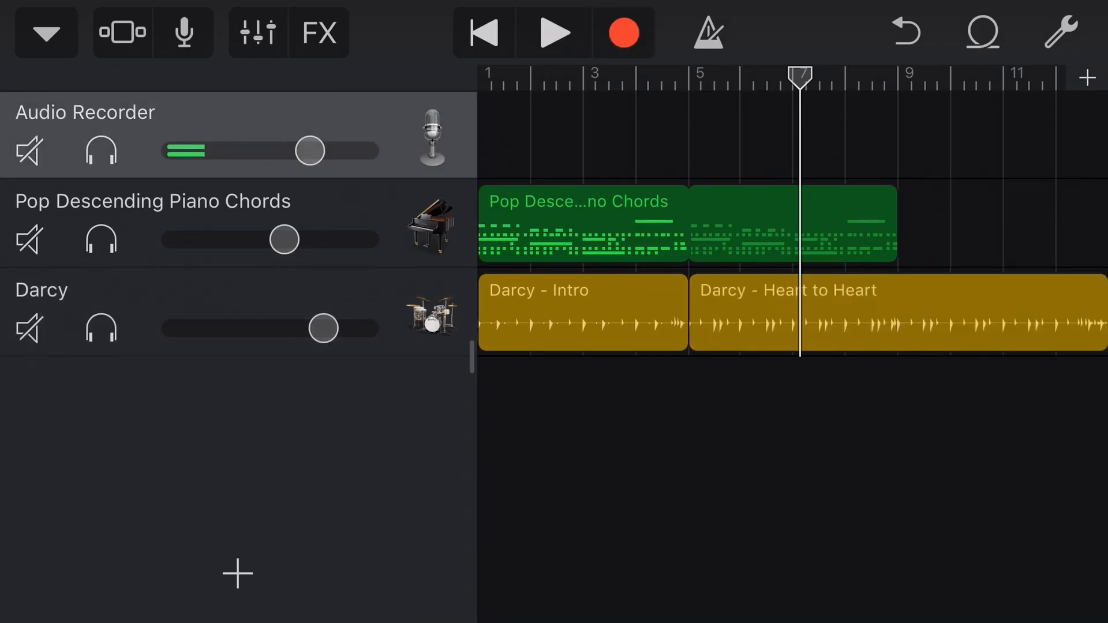
left_click(981, 31)
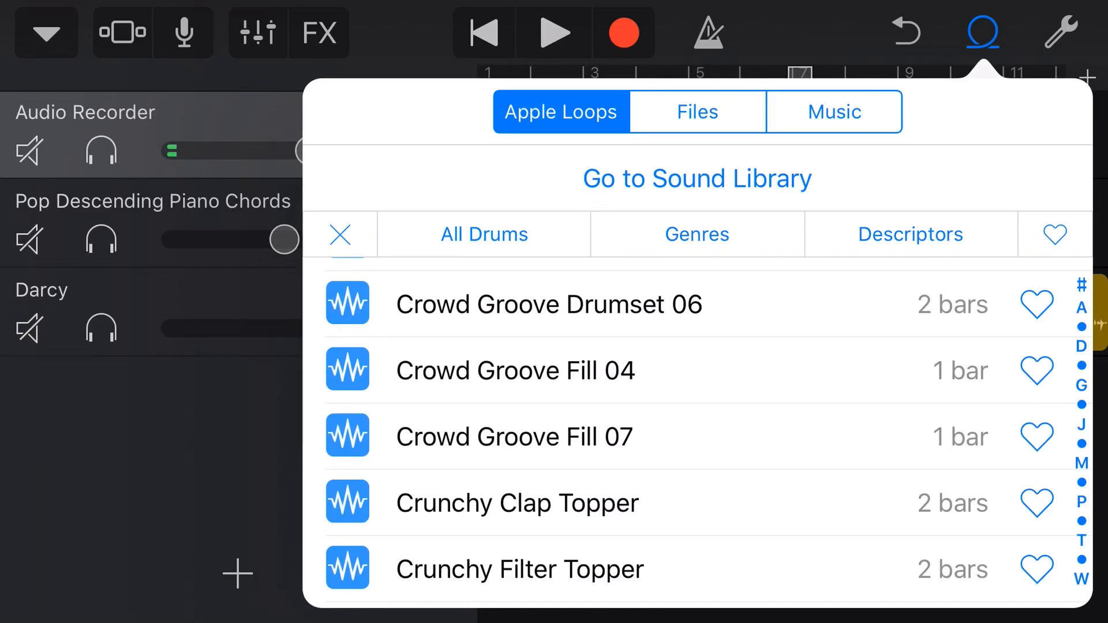